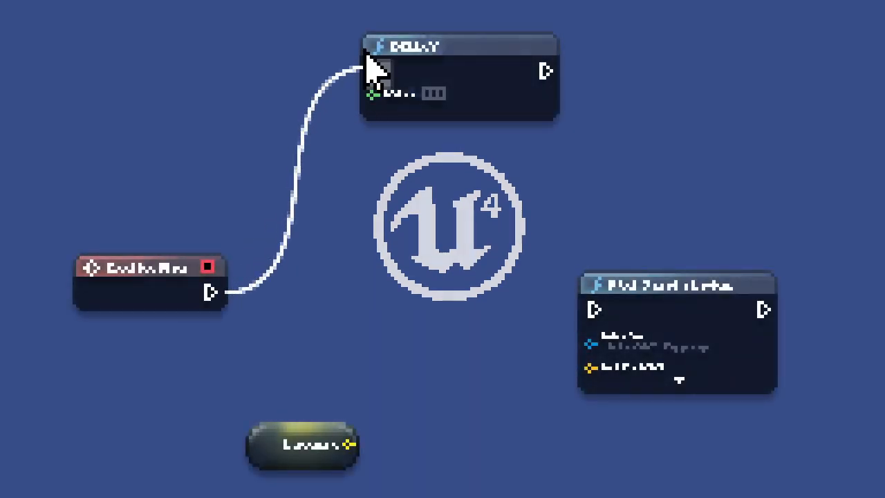
Wire the start event into DELAY, then DELAY's output into the function node's exec input.
drag(546, 71, 592, 310)
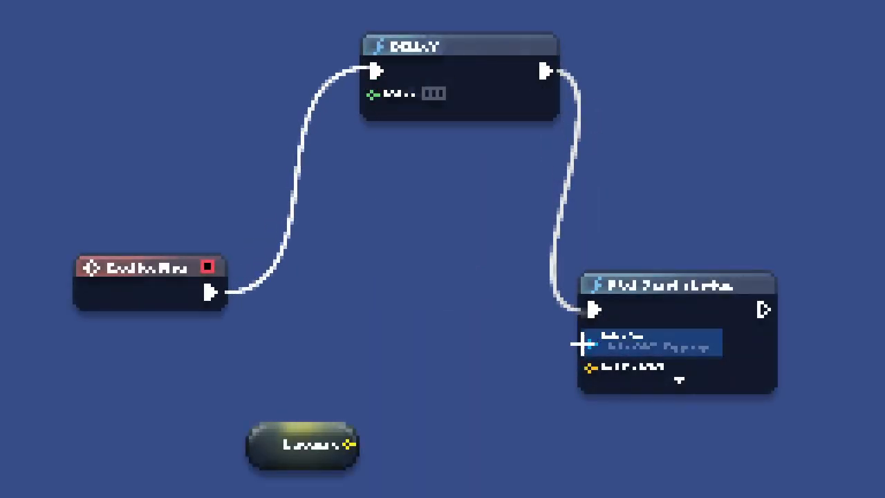
drag(350, 444, 591, 368)
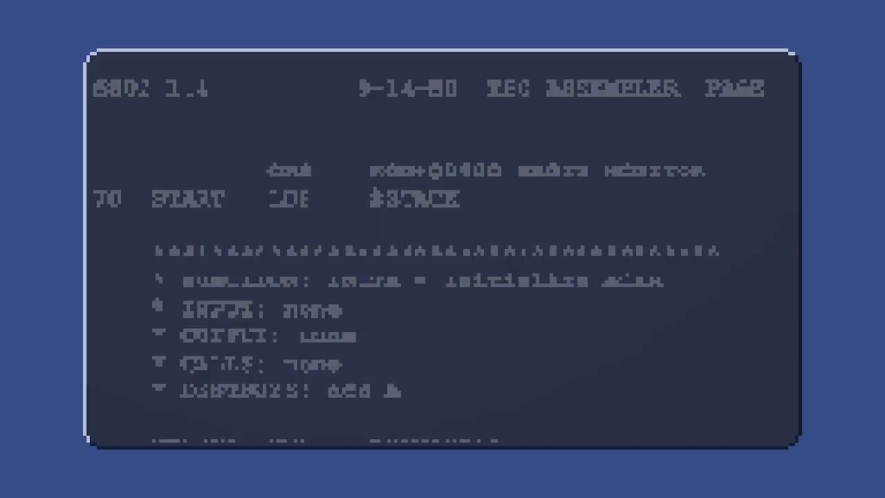
Scroll the 6502 listing past START to the EQU definitions and INCH routine.
scroll(down, 3)
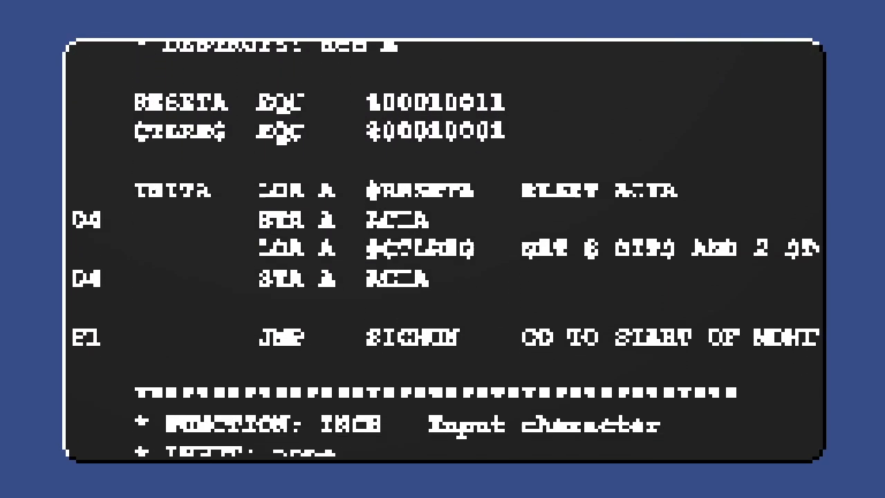